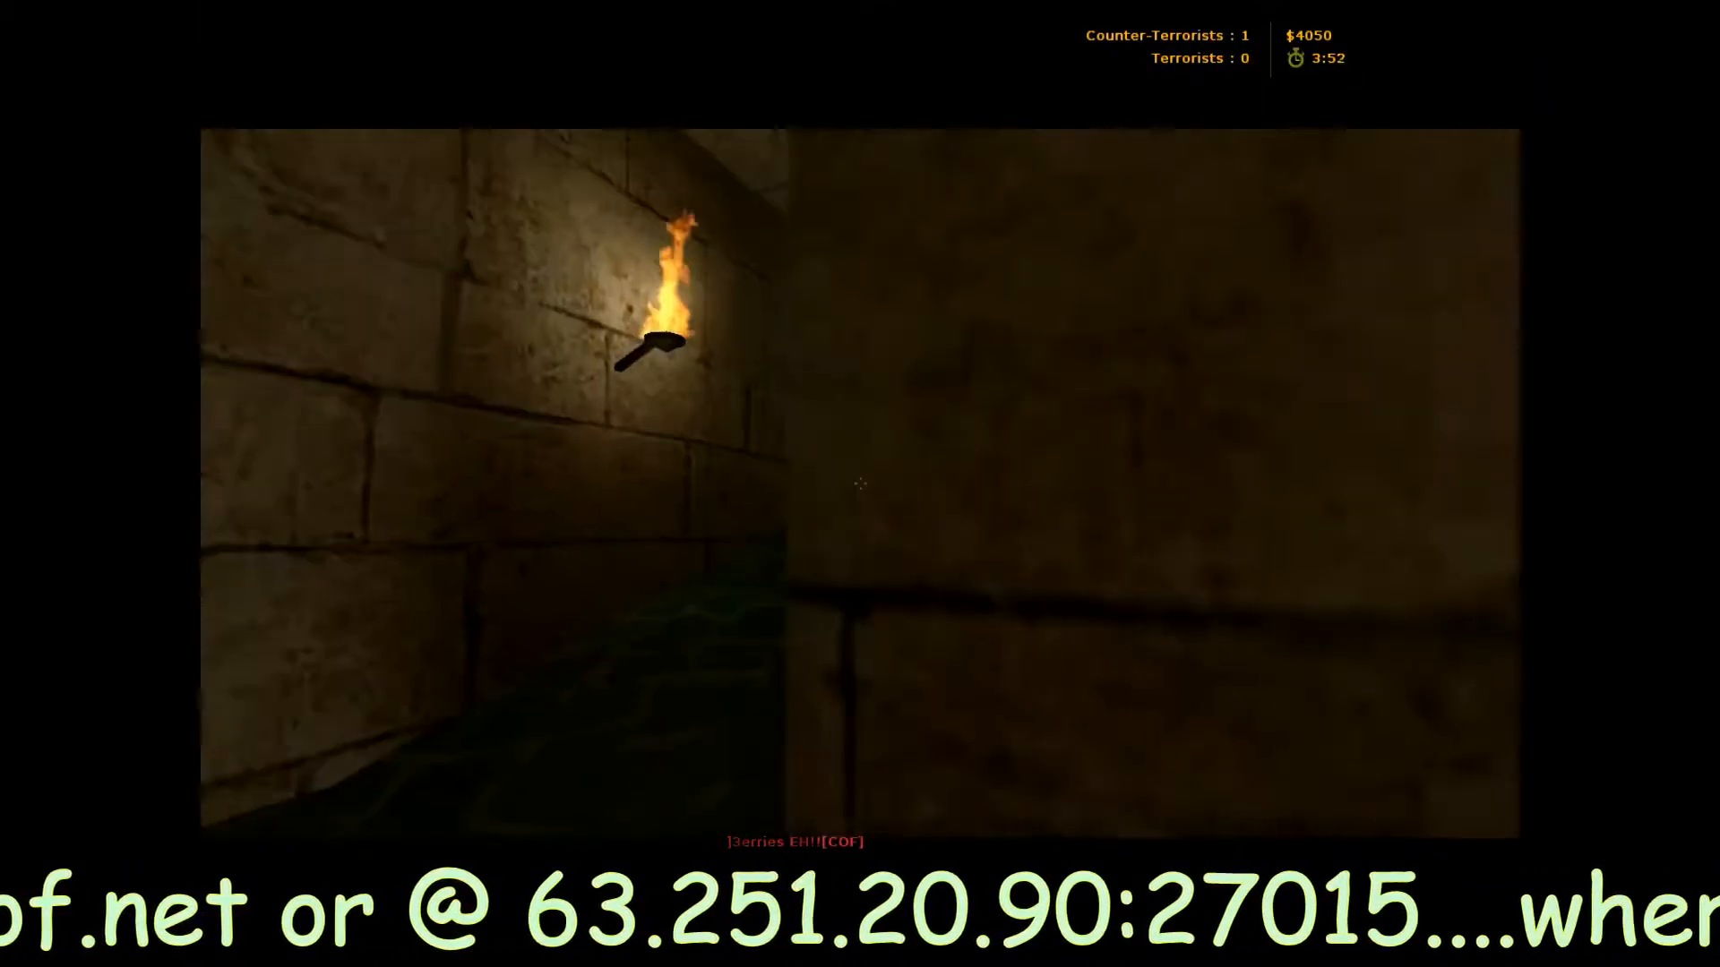
mouse_move(860, 484)
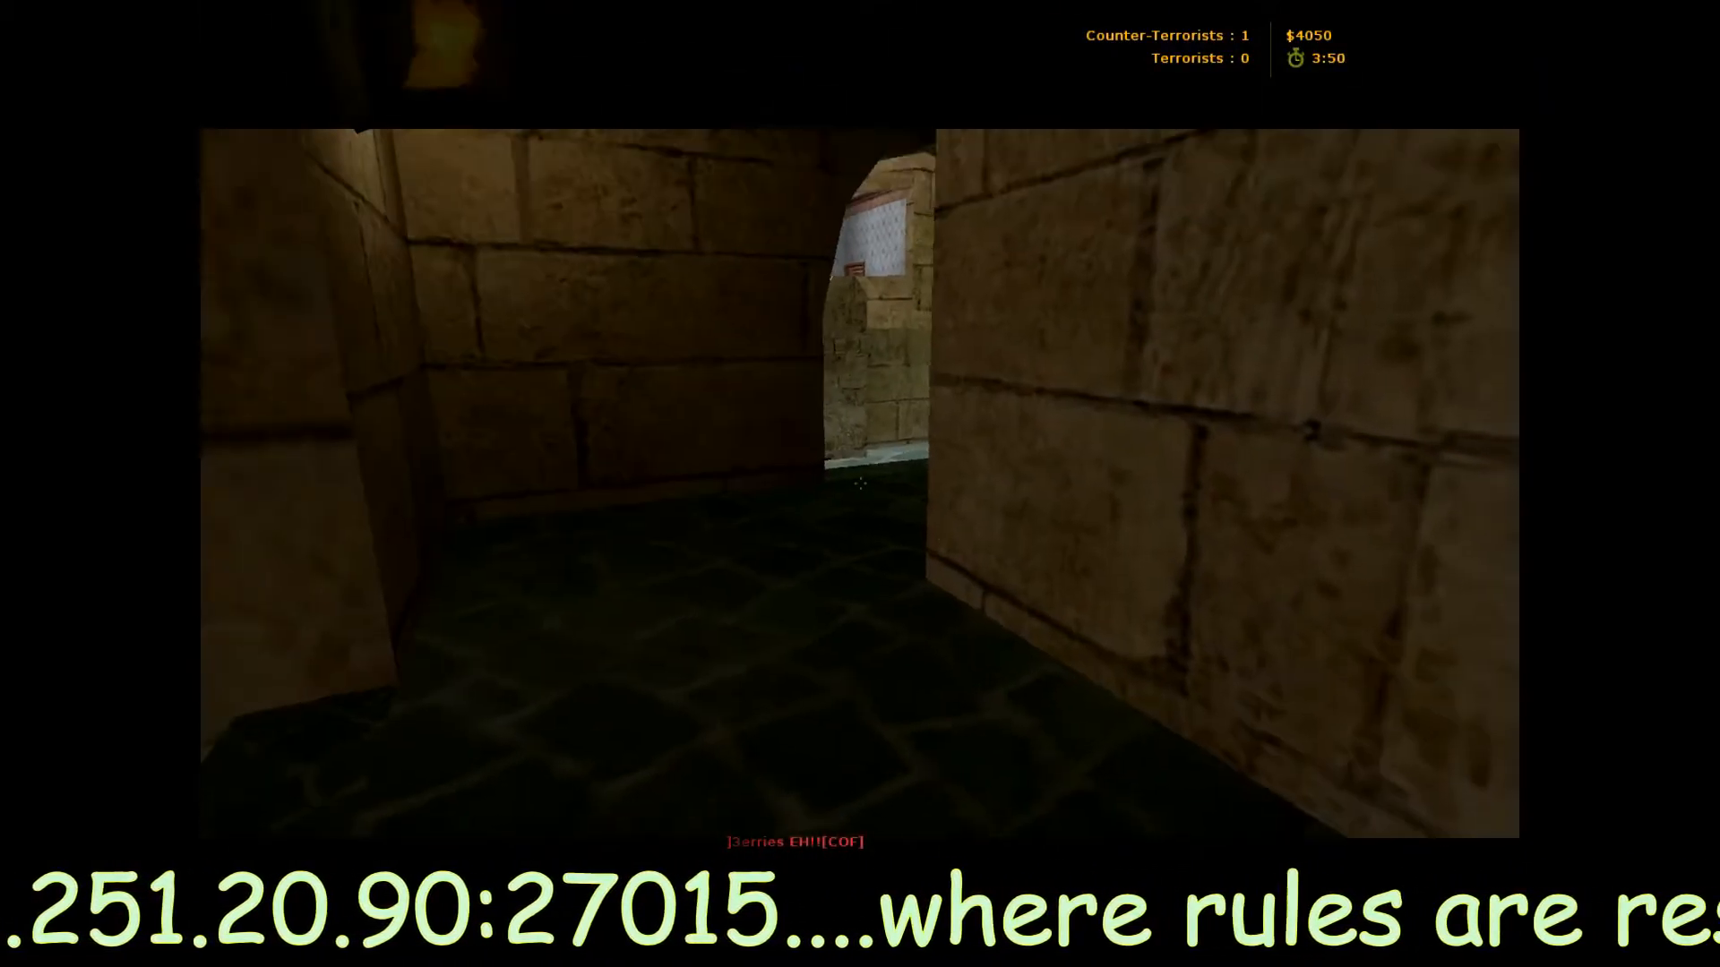